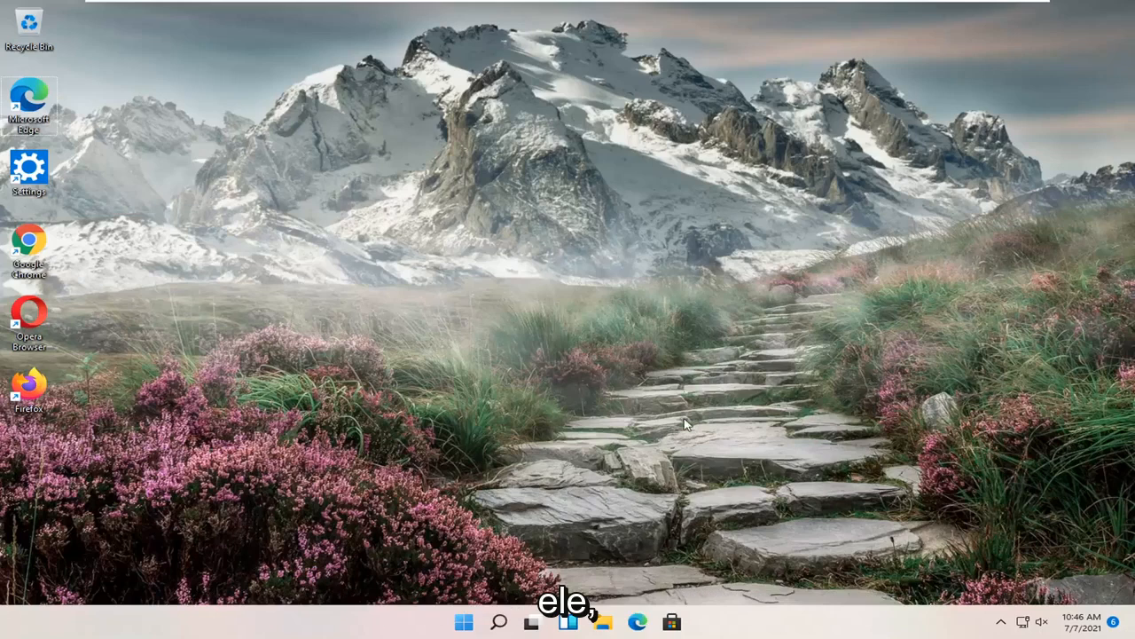
Step: Search Windows for "control panel" to launch Control Panel
click(499, 620)
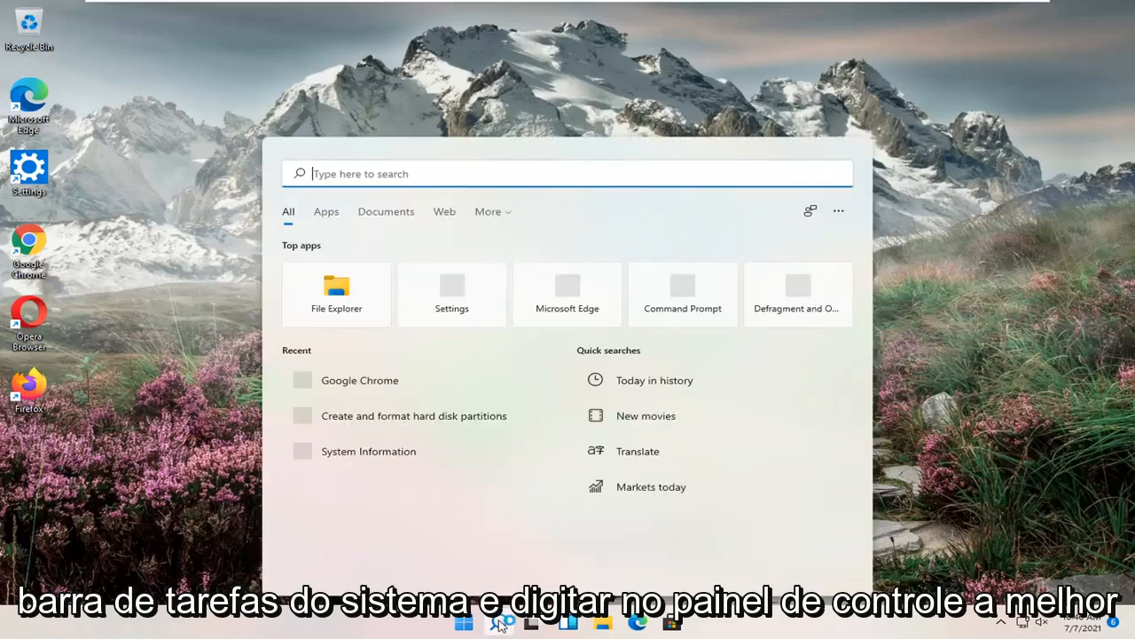
text(control)
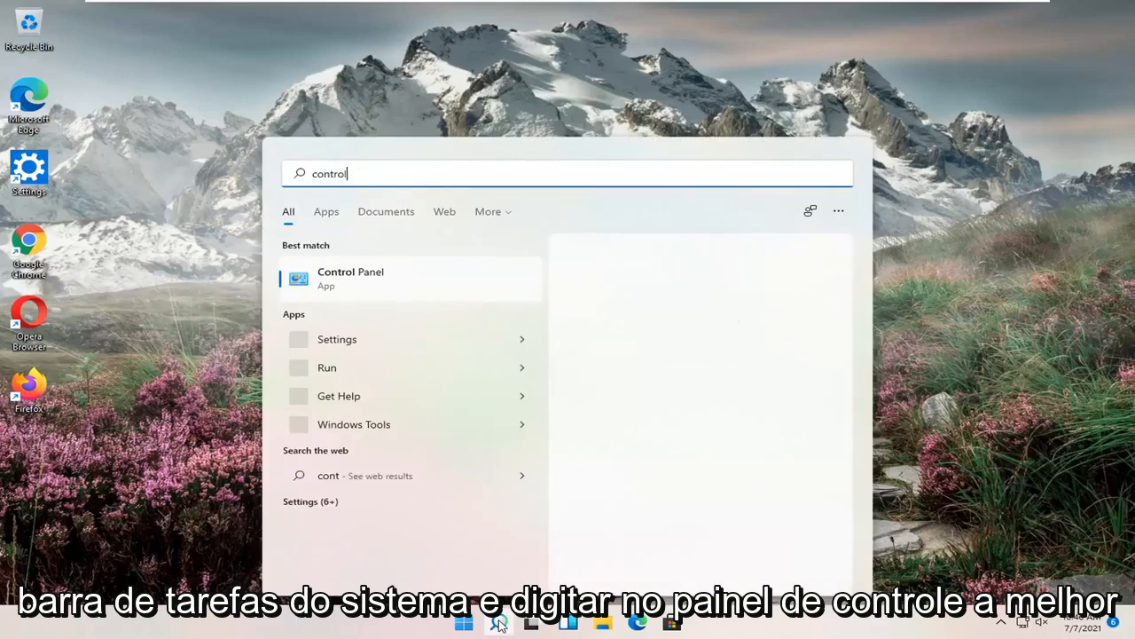
text(panel)
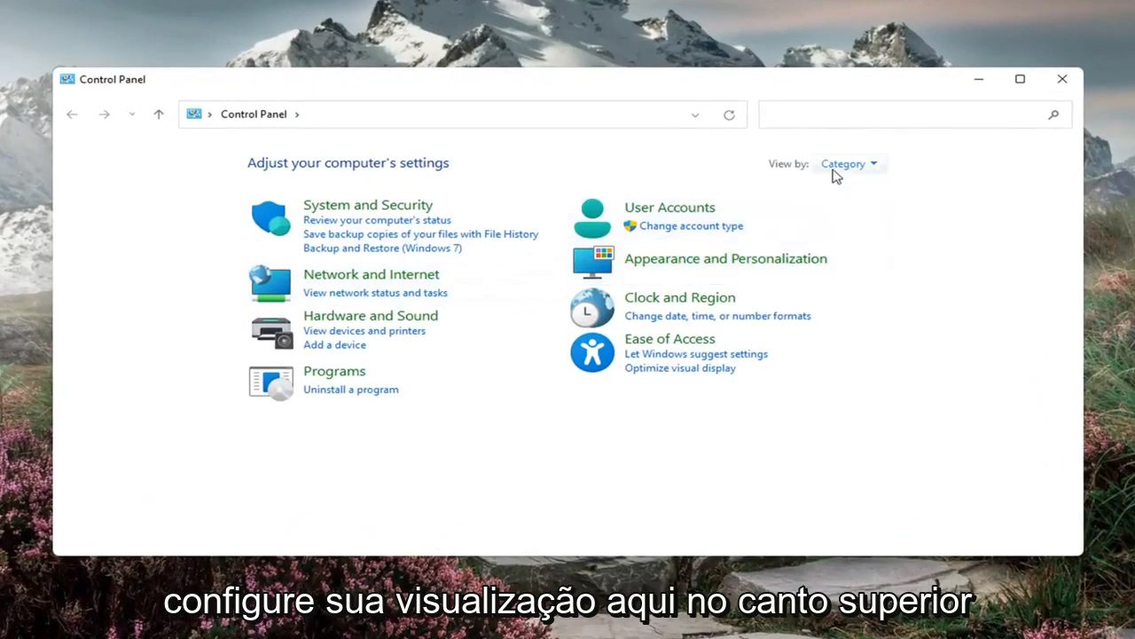
Step: Switch the Control Panel view from Category to Large icons
click(847, 163)
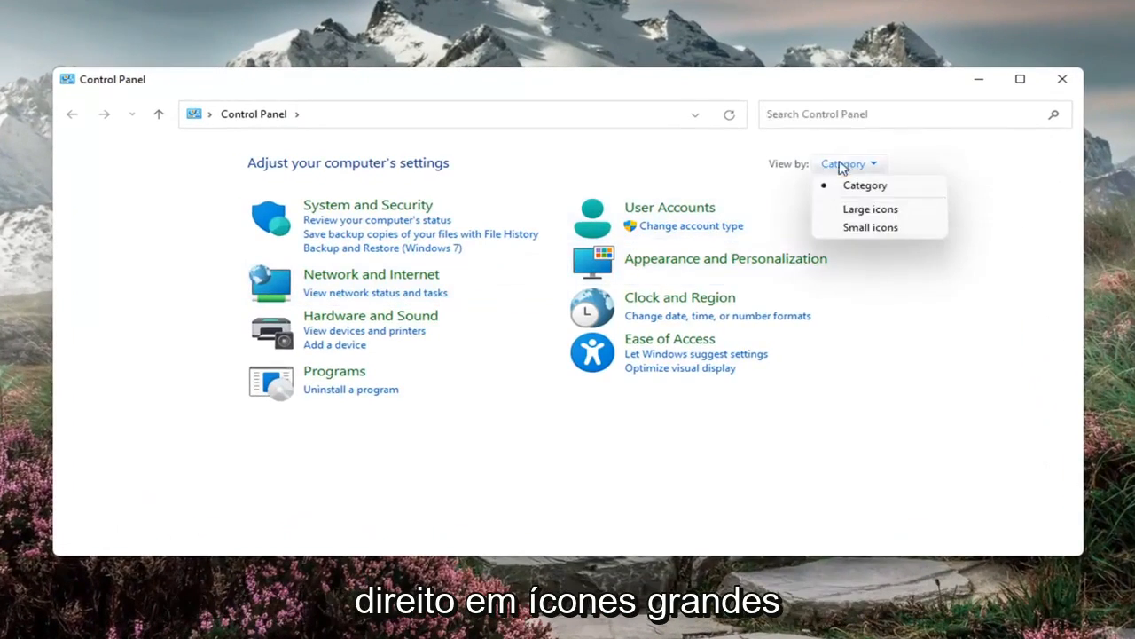
click(870, 209)
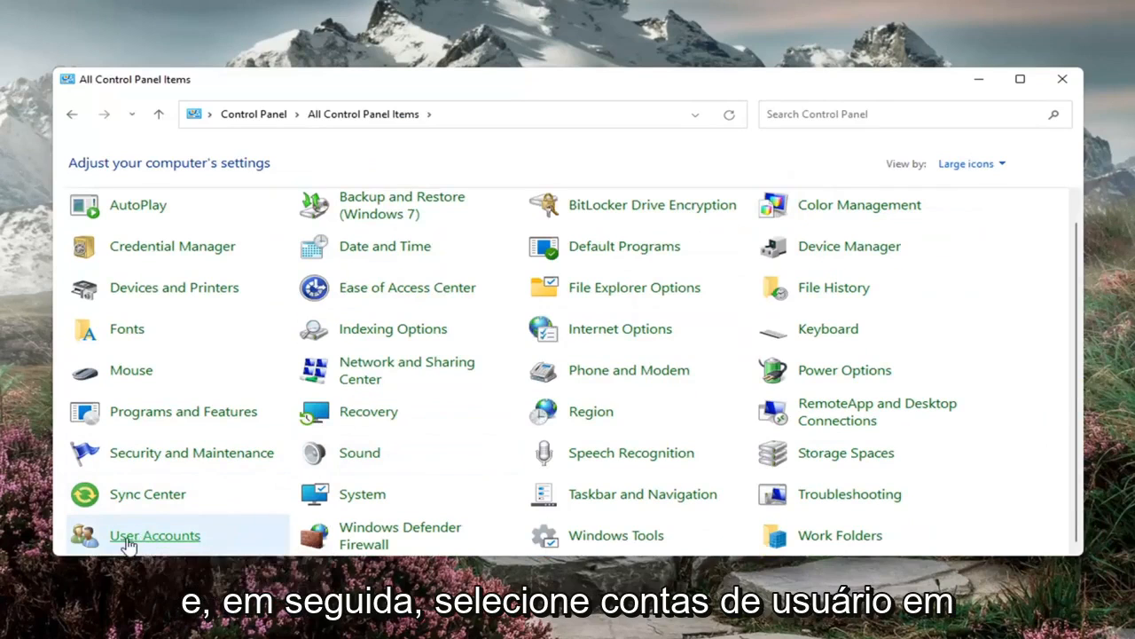
Step: Reach Change your account name via User Accounts, then close Control Panel
click(155, 535)
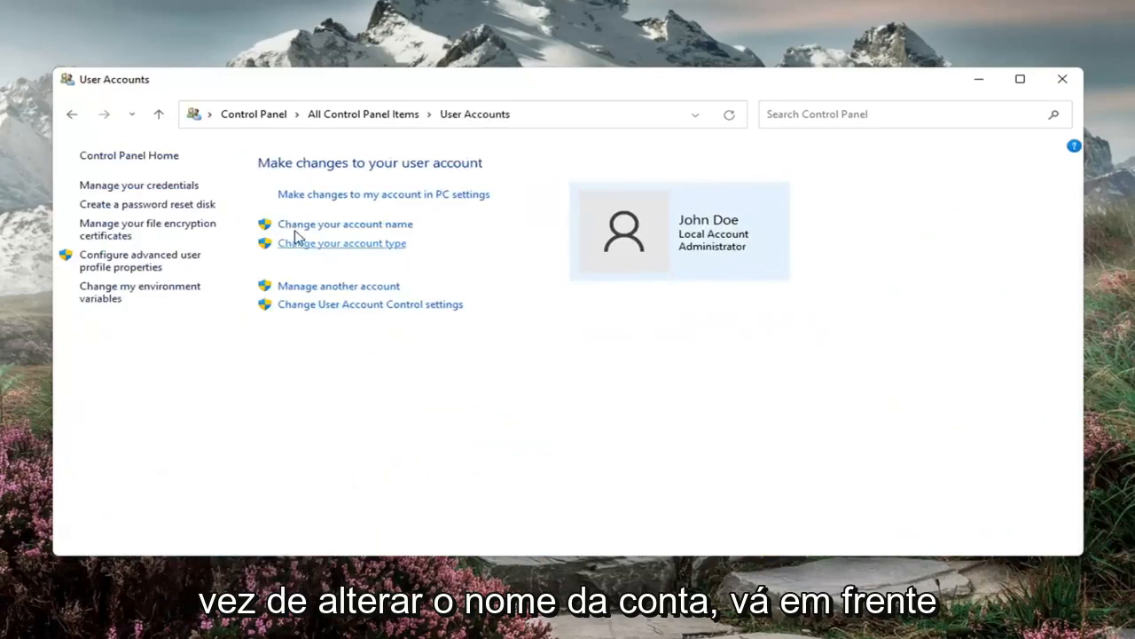
click(344, 223)
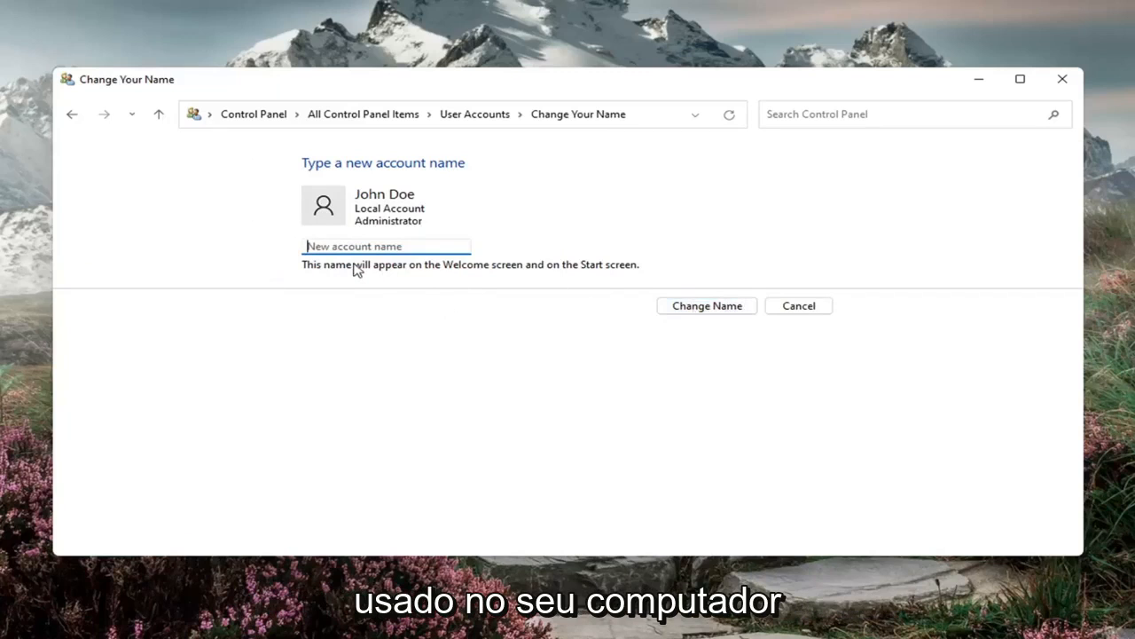
mouse_move(421, 269)
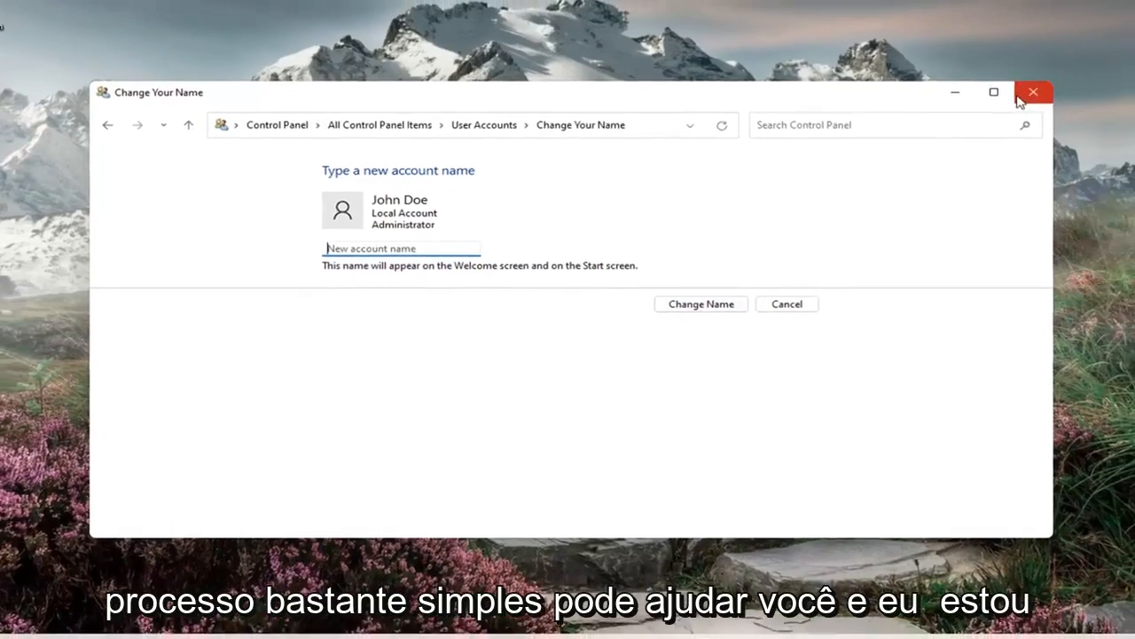
click(1031, 91)
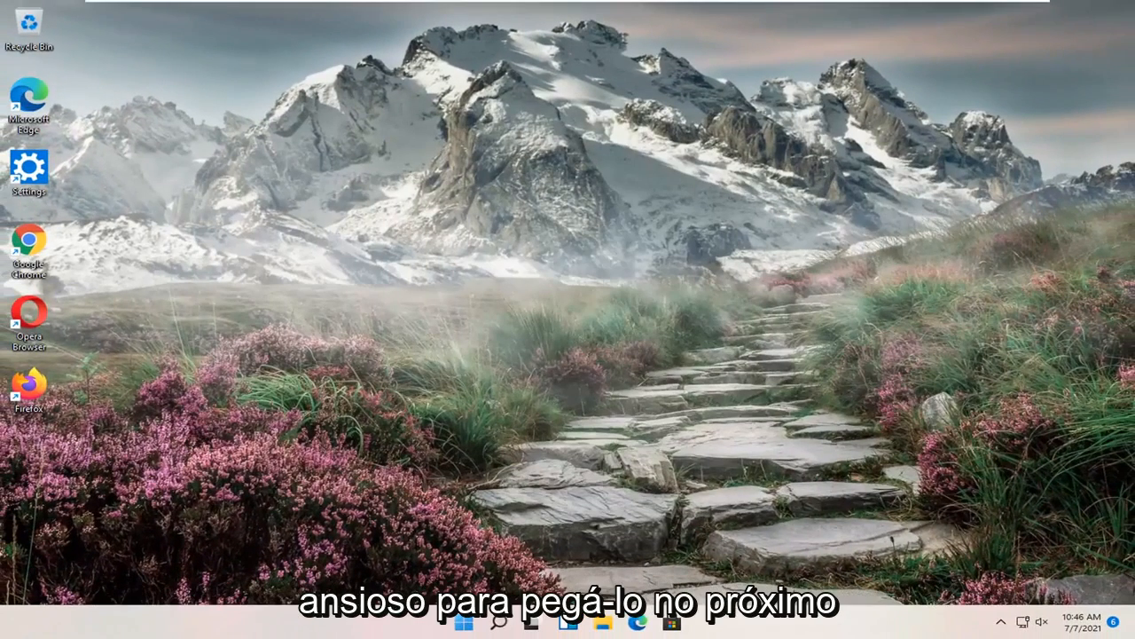